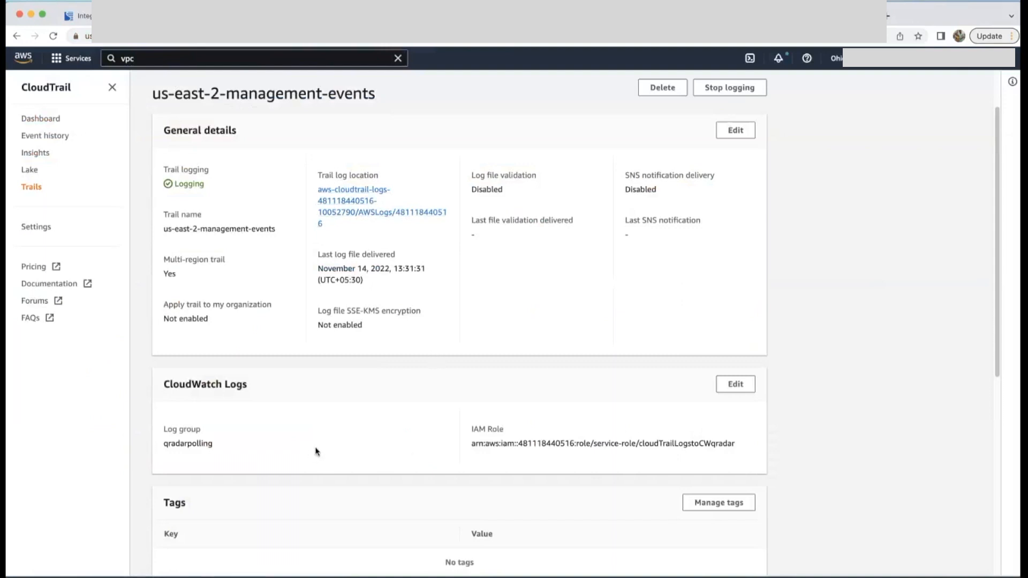
pyautogui.moveTo(266, 487)
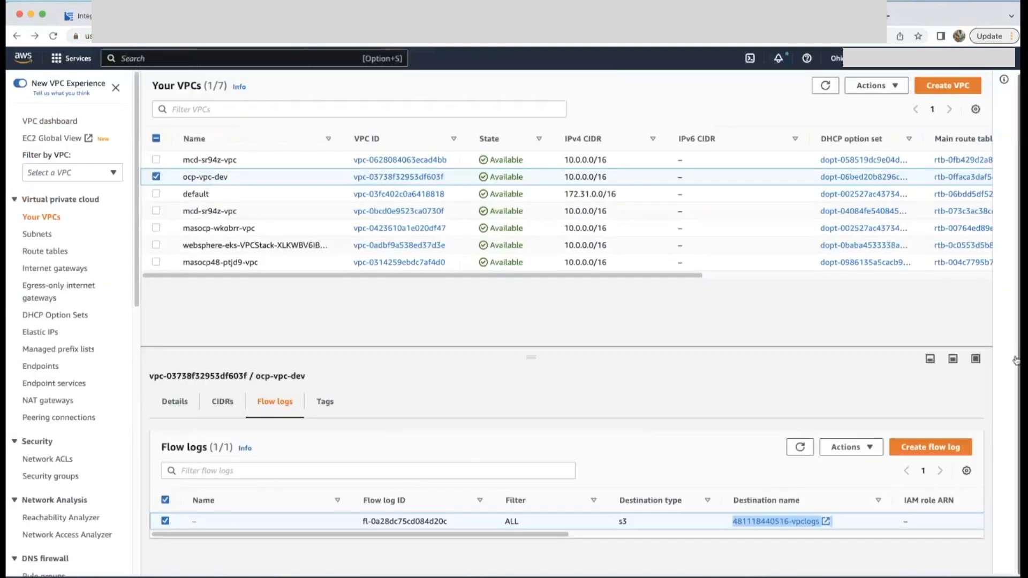
pyautogui.moveTo(639, 489)
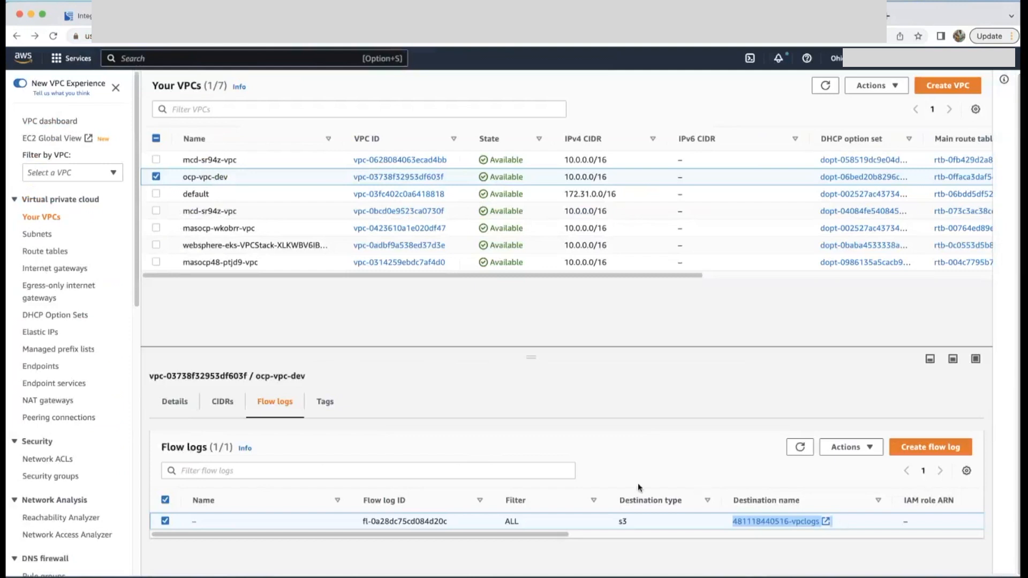
pyautogui.moveTo(685, 100)
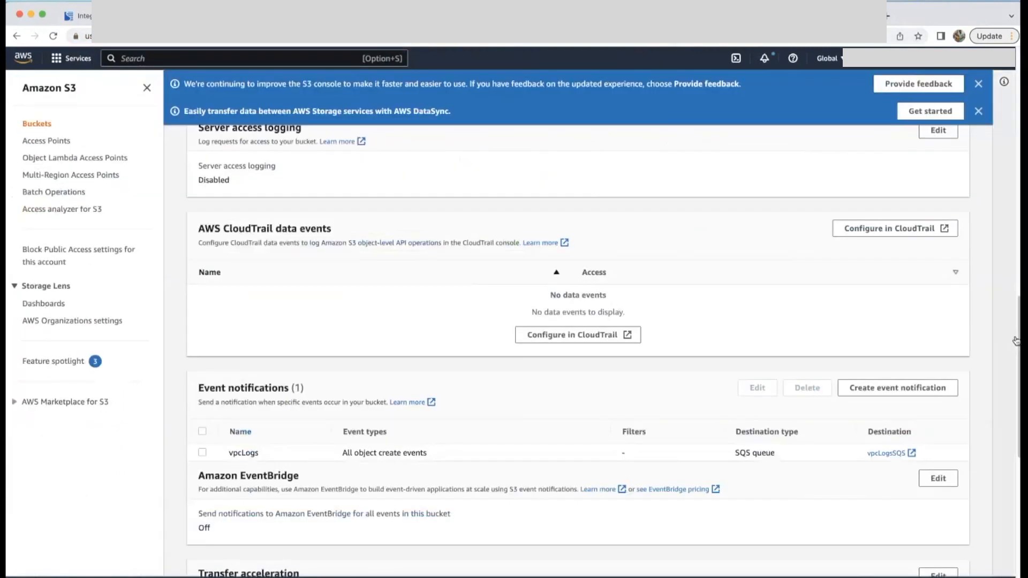
# Step: Scroll the S3 bucket Properties to review the vpcLogs event notification sending object-create events to SQS
pyautogui.scroll(-3)
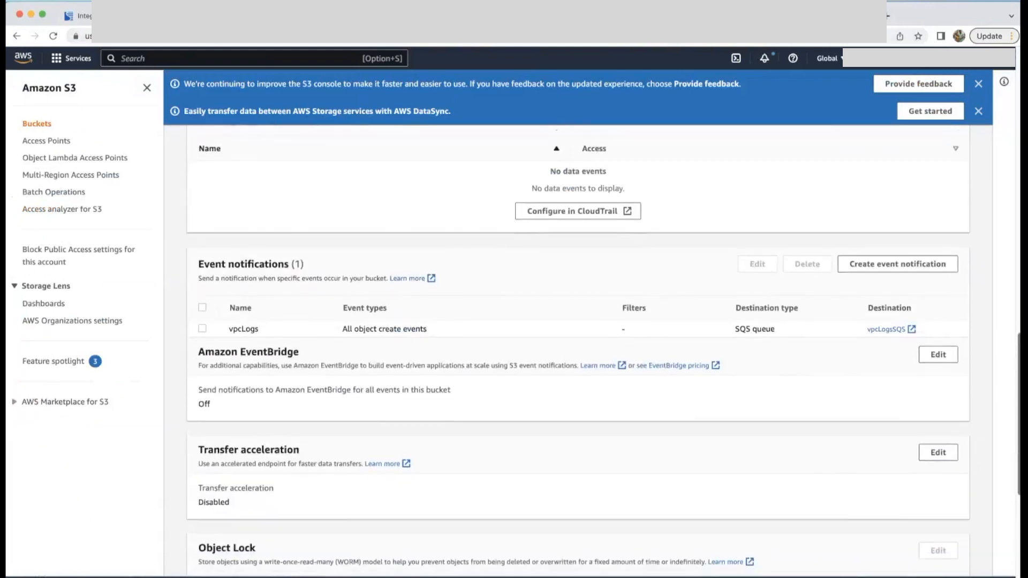
pyautogui.scroll(-3)
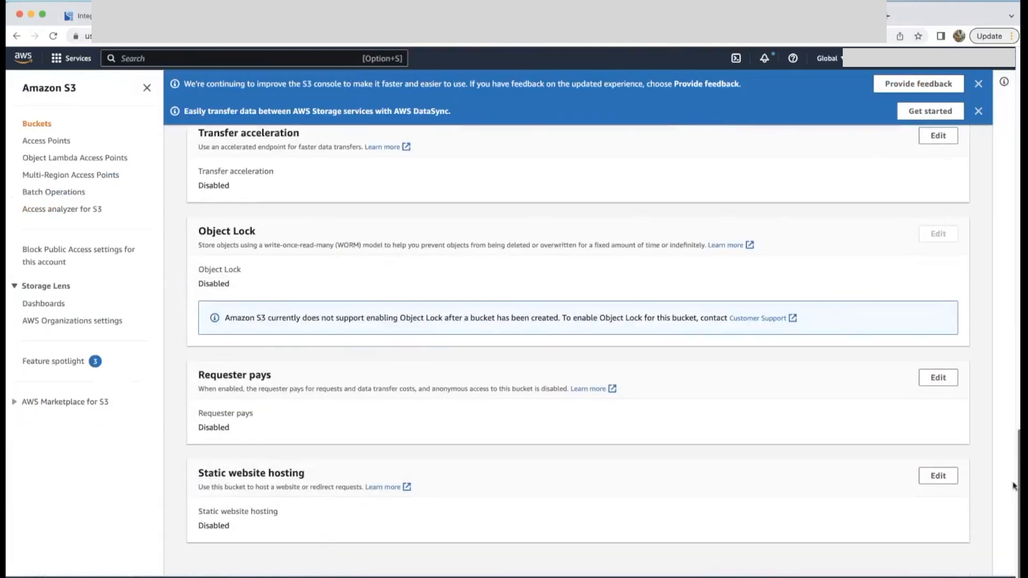
pyautogui.scroll(3)
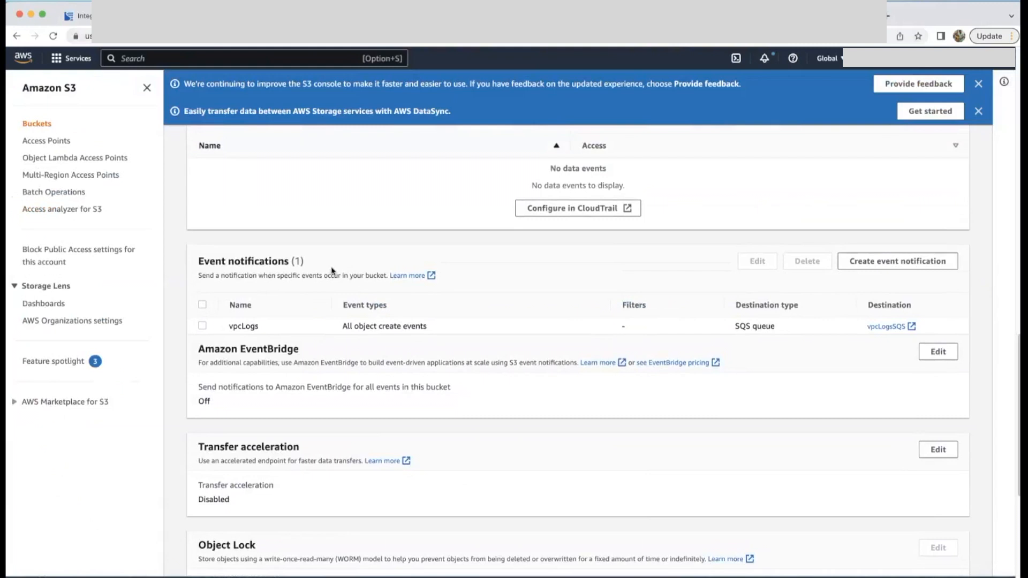
pyautogui.moveTo(743, 377)
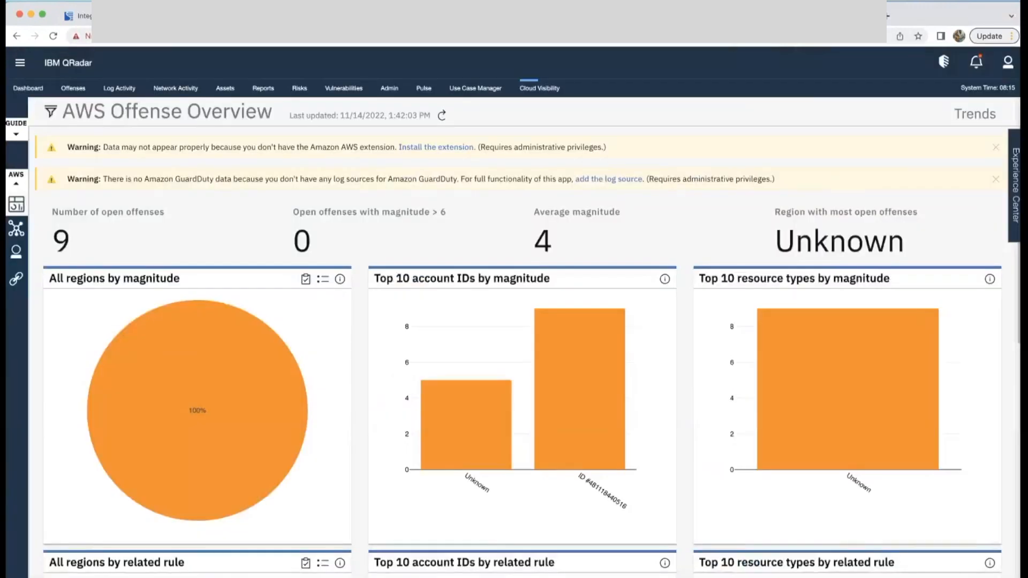
# Step: Bring up Log Source Management's list of all 26 configured log sources
pyautogui.click(388, 88)
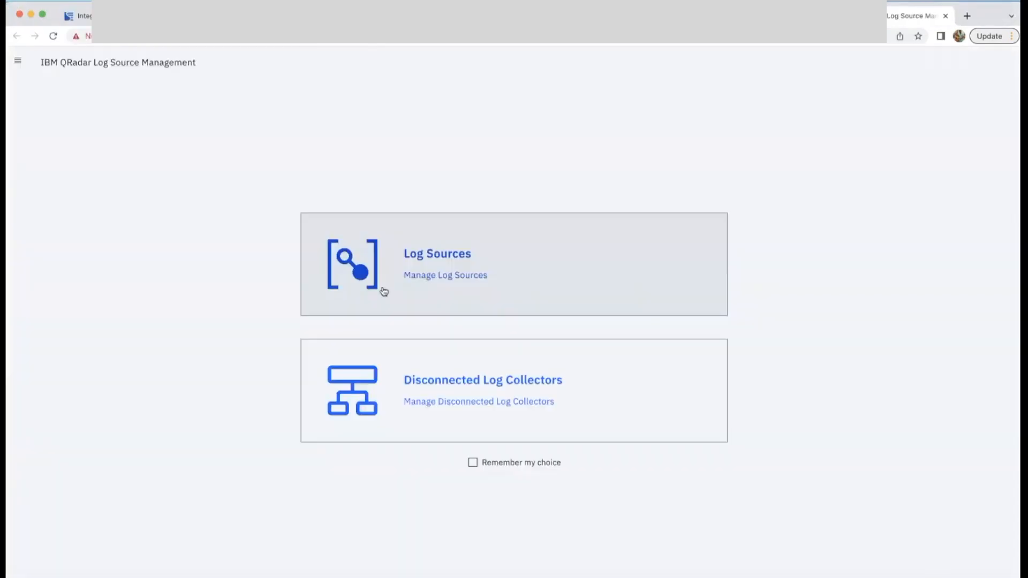
pyautogui.click(437, 253)
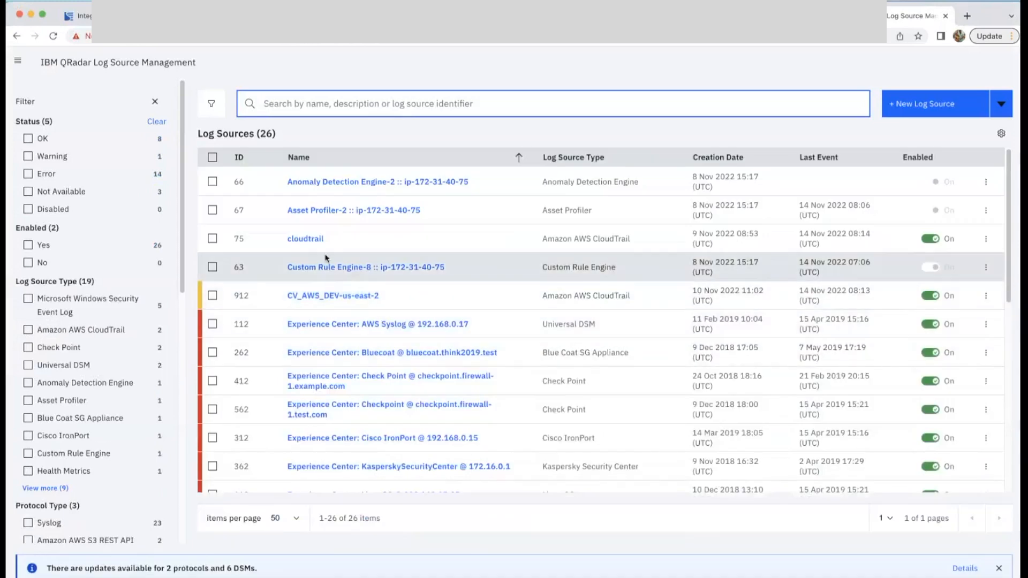
# Step: Show the cloudtrail log source summary: enabled Amazon AWS CloudTrail source with status OK
pyautogui.click(305, 238)
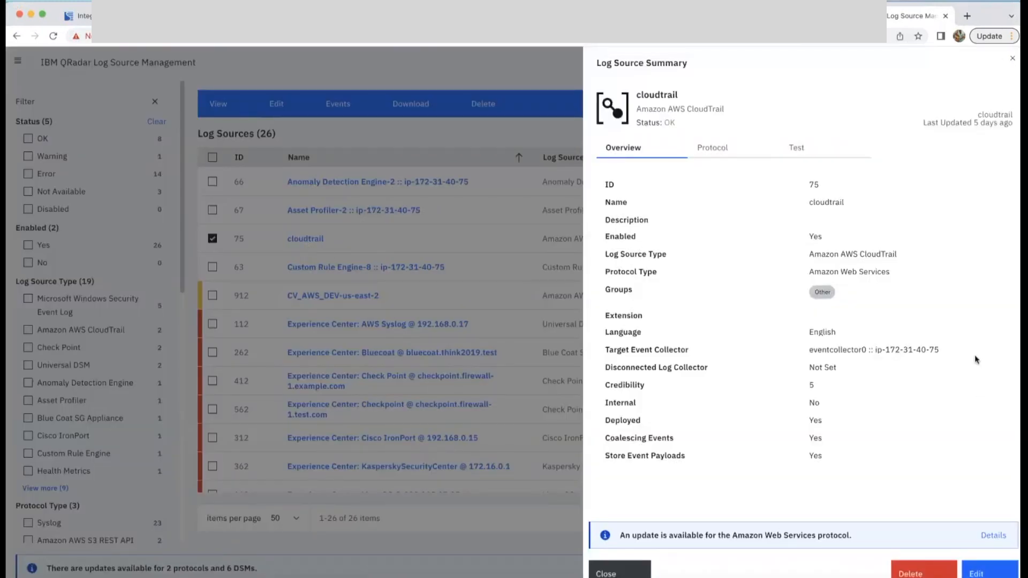
pyautogui.moveTo(700, 323)
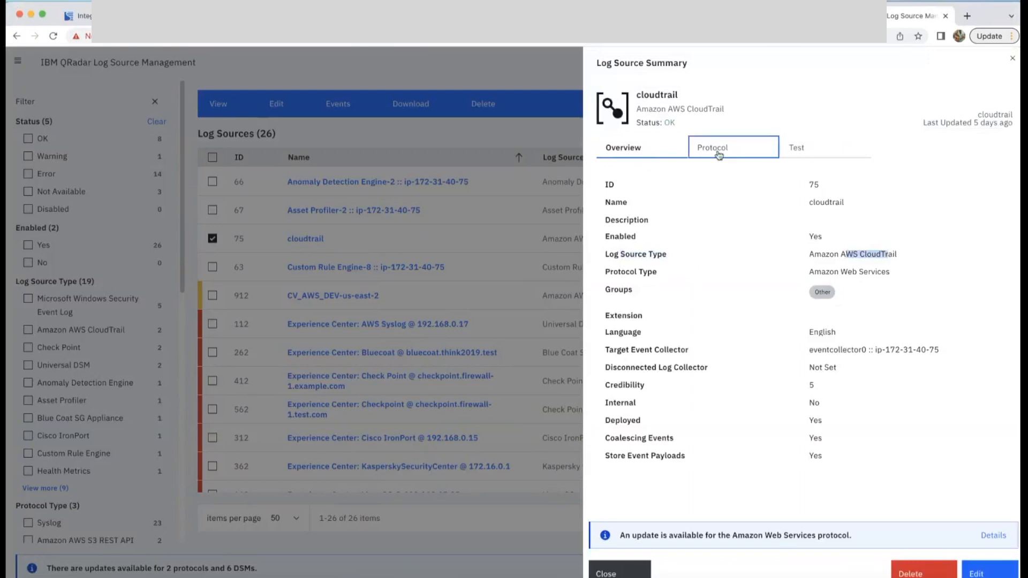
# Step: Review cloudtrail's protocol settings: access-key authentication, US East-2 region, log group qradarpolling
pyautogui.click(712, 147)
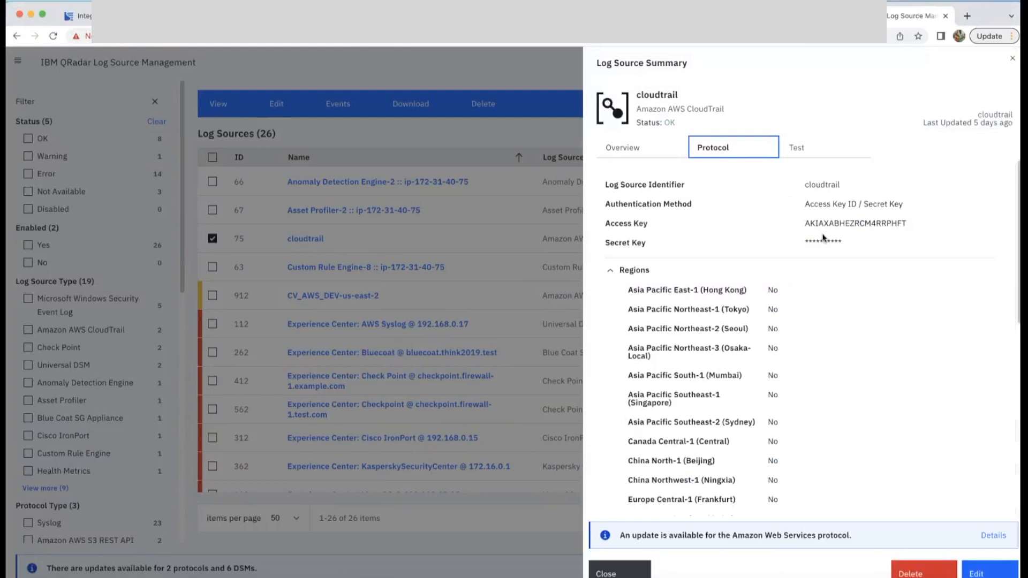
pyautogui.moveTo(819, 238)
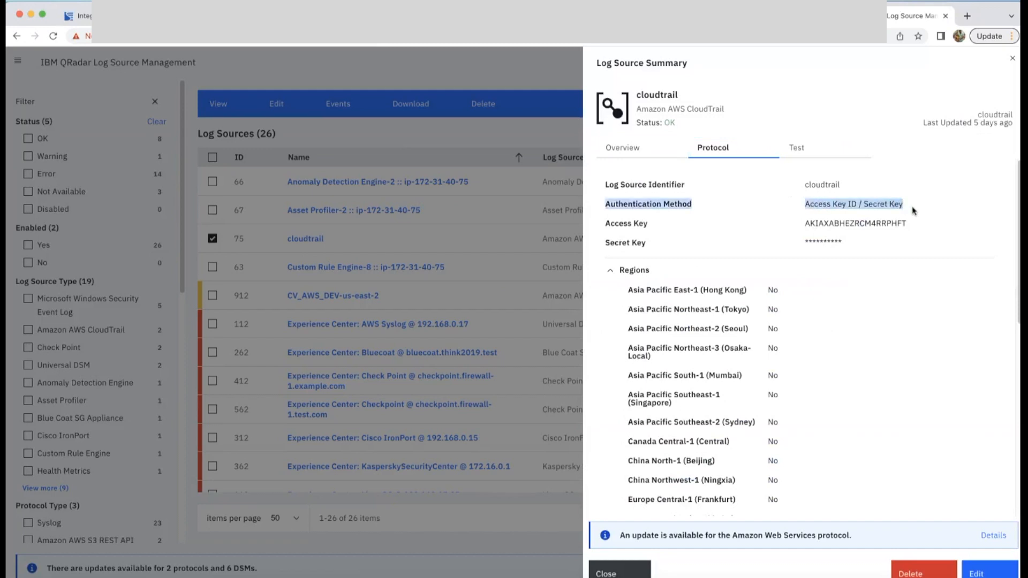
pyautogui.moveTo(885, 298)
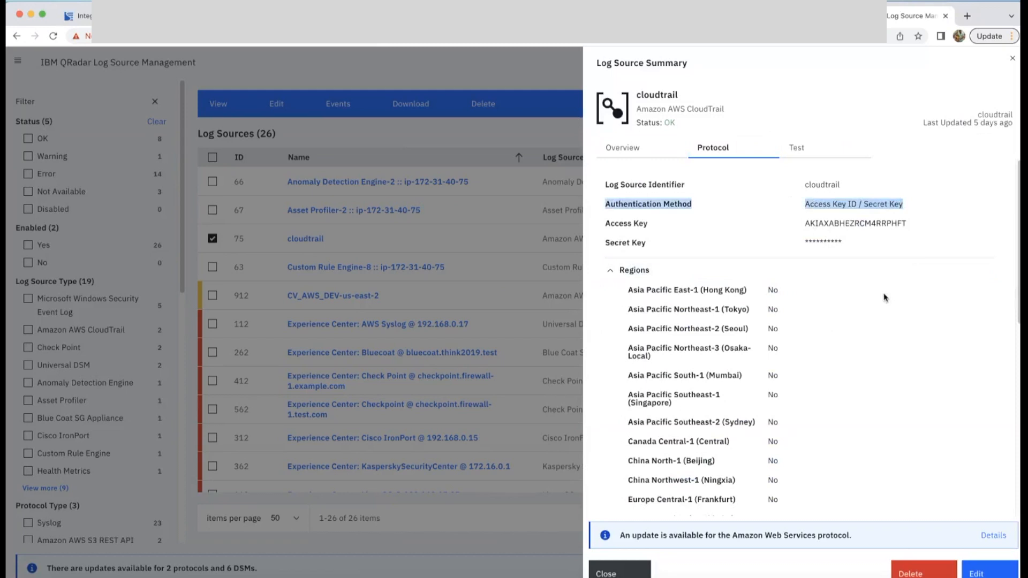
pyautogui.scroll(-3)
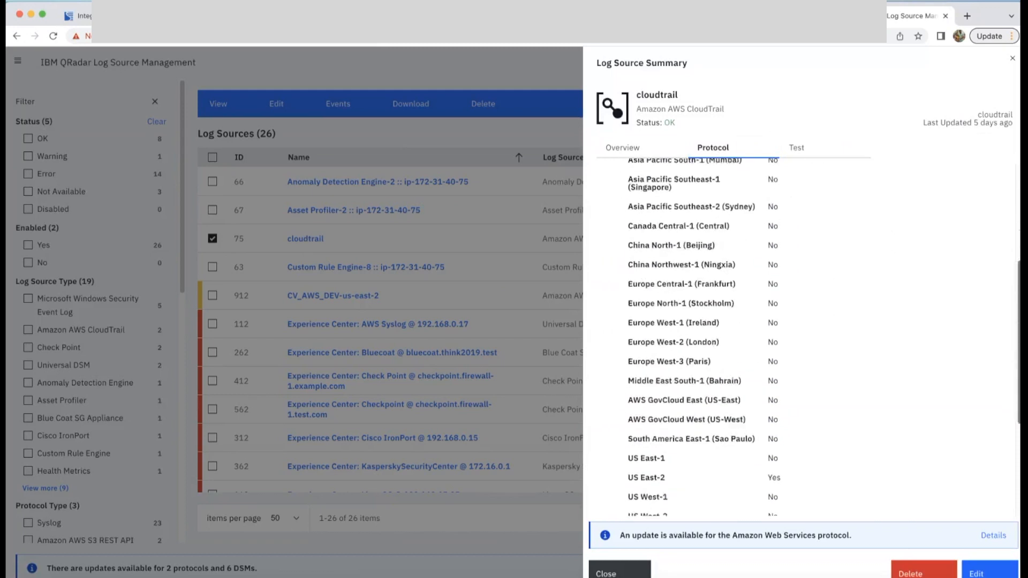
pyautogui.scroll(-3)
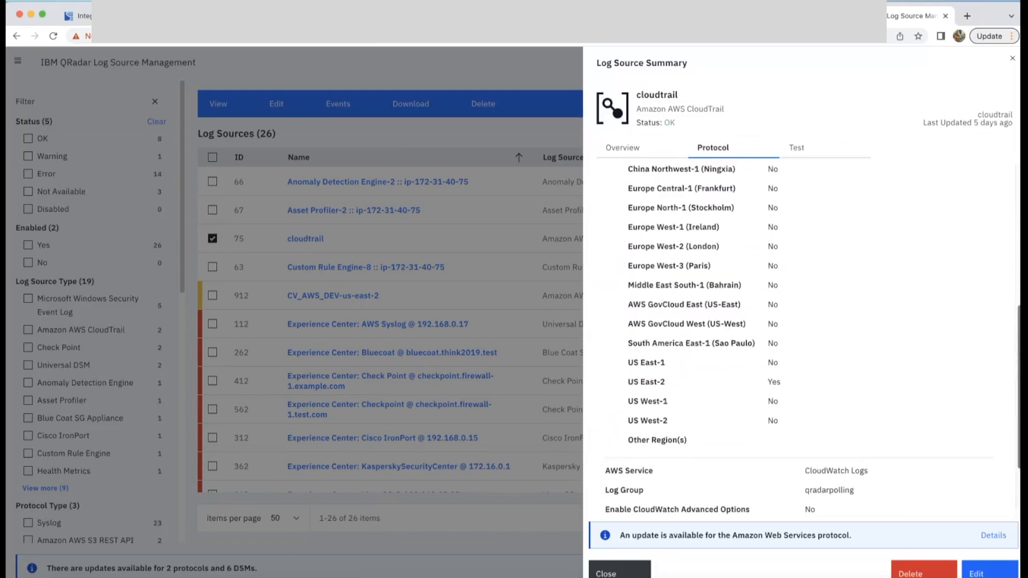
pyautogui.doubleClick(646, 381)
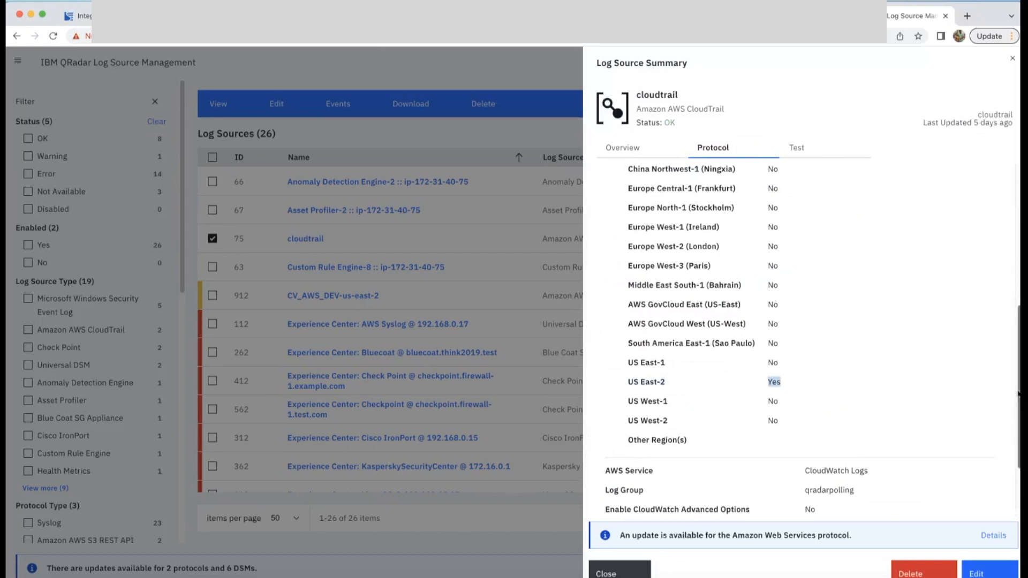
pyautogui.scroll(-3)
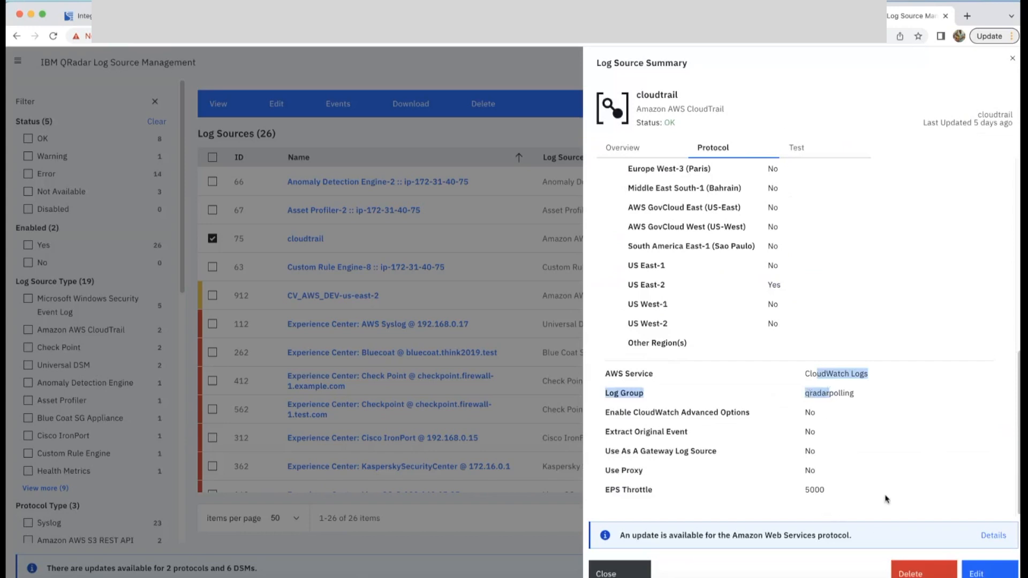
# Step: View the cloudtrail Test page, then close its summary back to the log source list
pyautogui.click(795, 146)
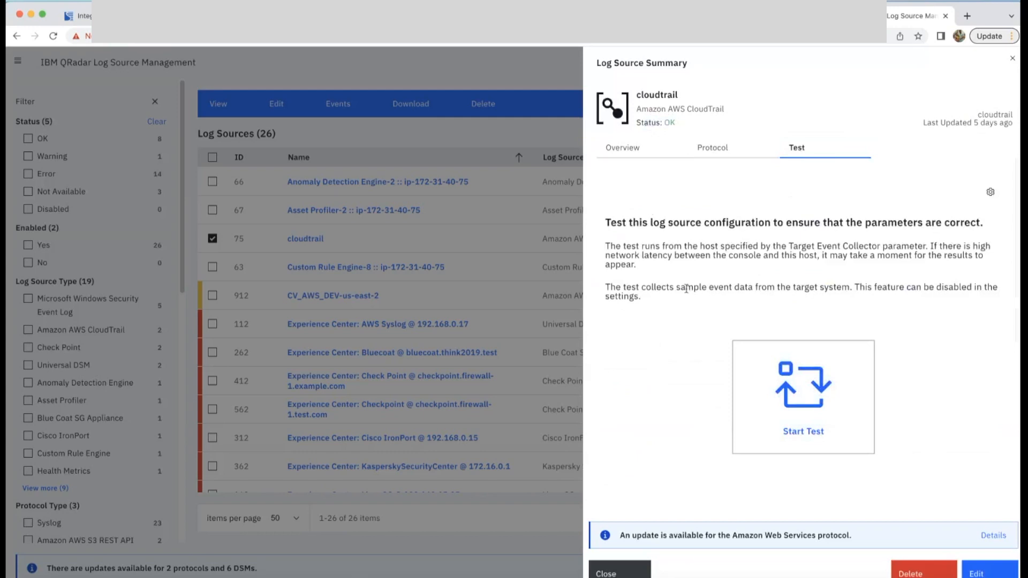
pyautogui.click(604, 573)
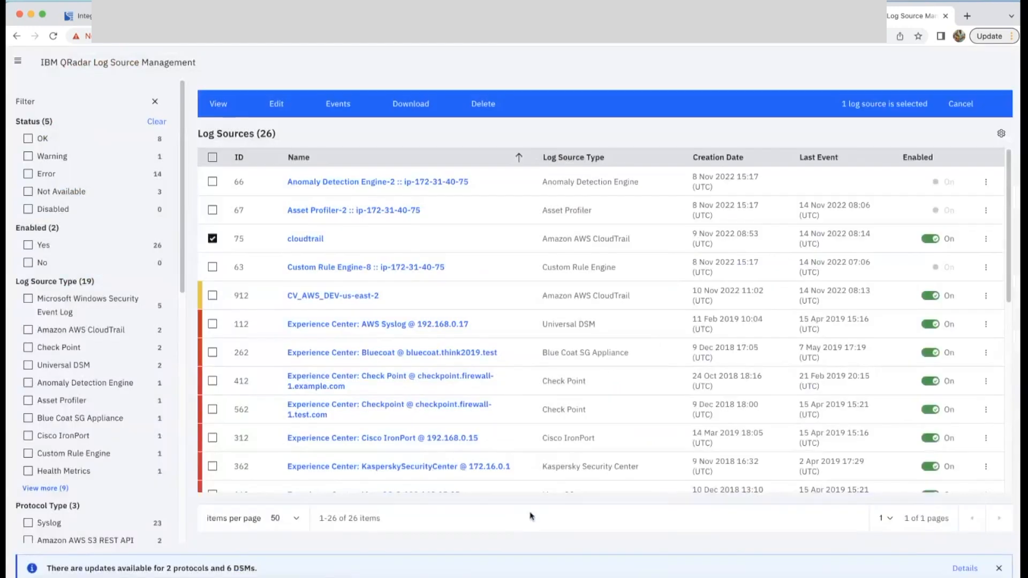
pyautogui.scroll(-3)
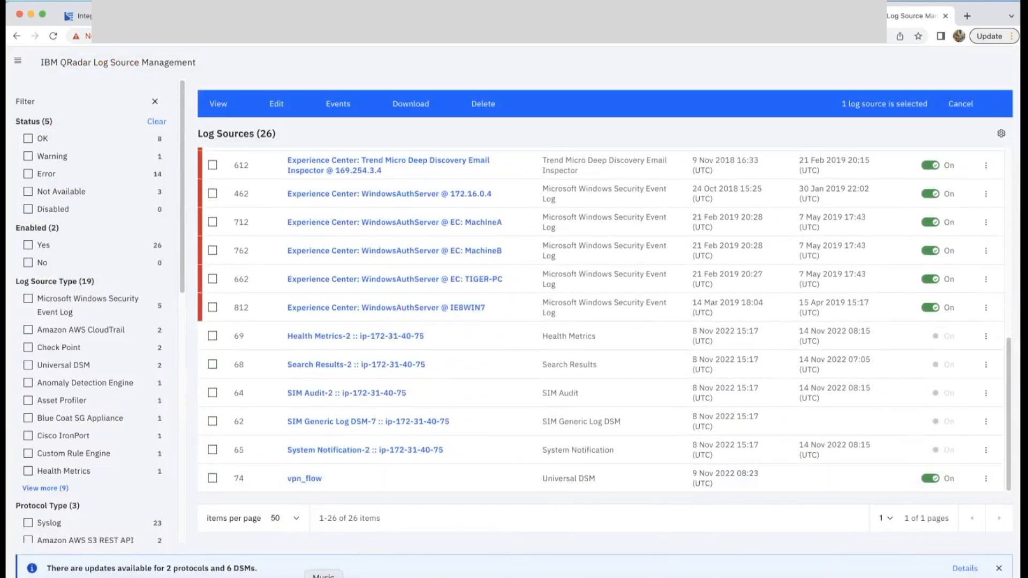
# Step: Review vpn_flow's S3 REST API collection via SQS in us-east-2, then return to the QRadar Admin console
pyautogui.click(304, 477)
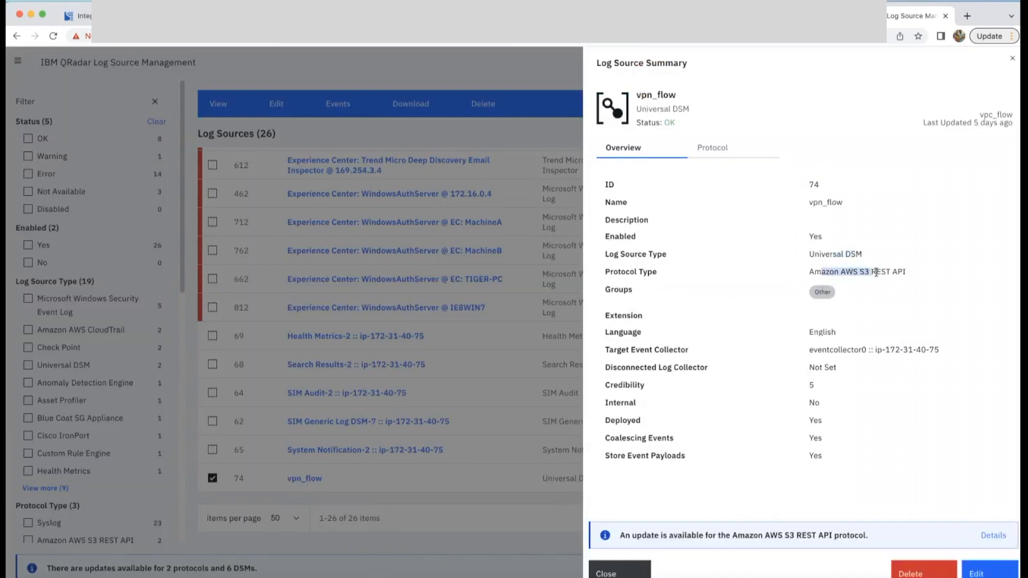
pyautogui.click(712, 147)
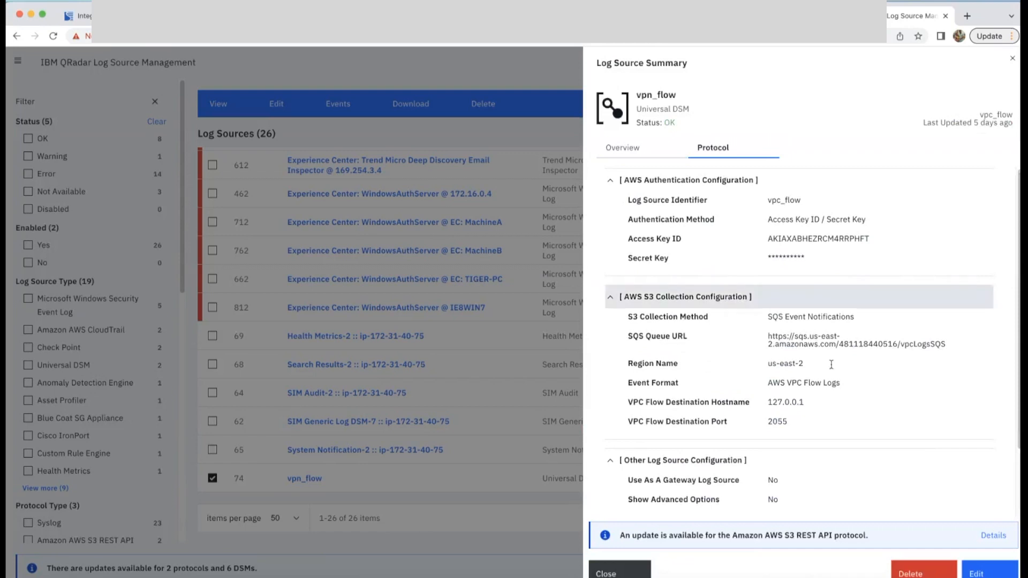
pyautogui.scroll(-3)
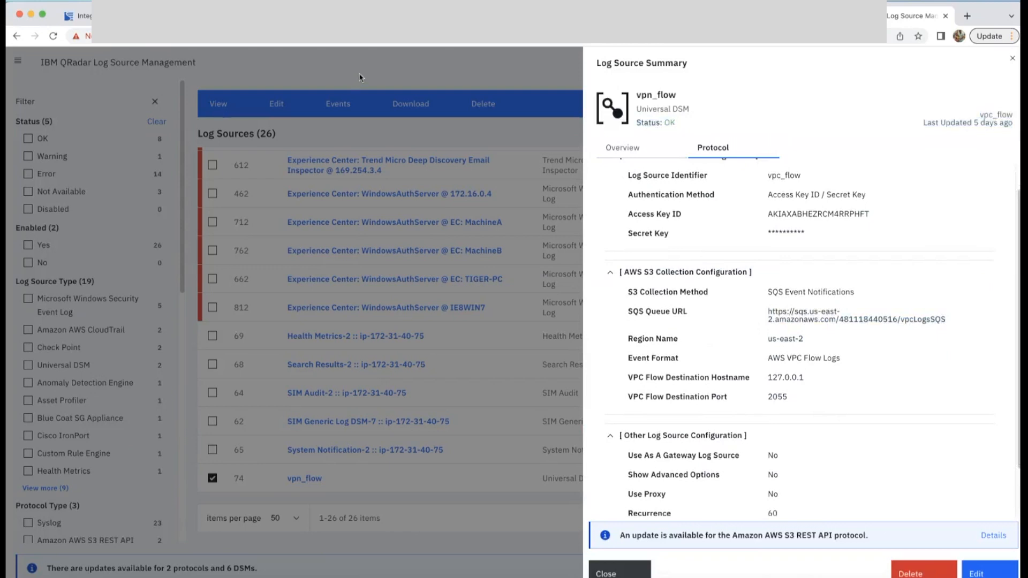
pyautogui.click(603, 572)
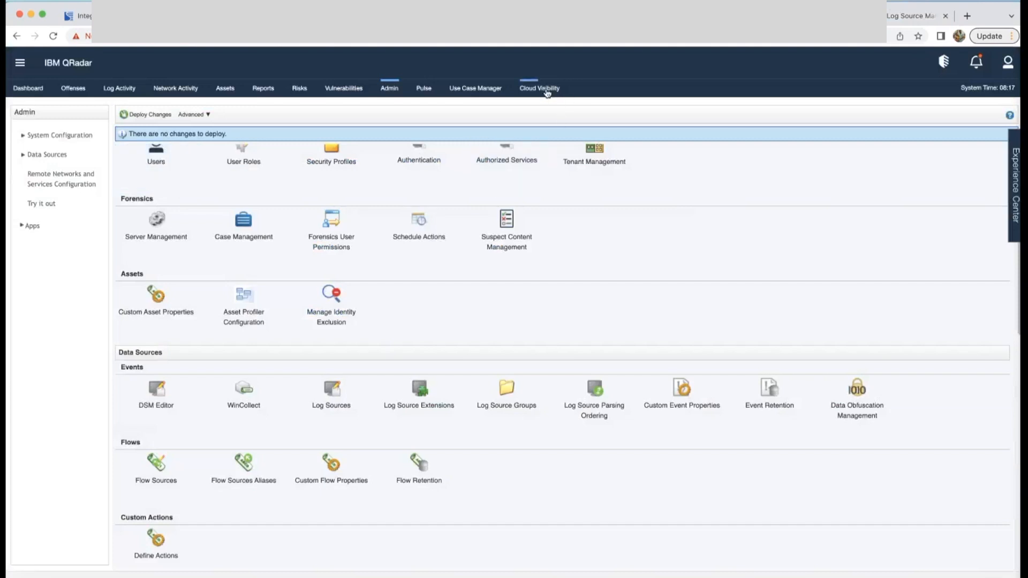
# Step: Browse the Cloud Visibility AWS Offense Overview charts showing 9 open offenses by region, account and rule
pyautogui.click(539, 88)
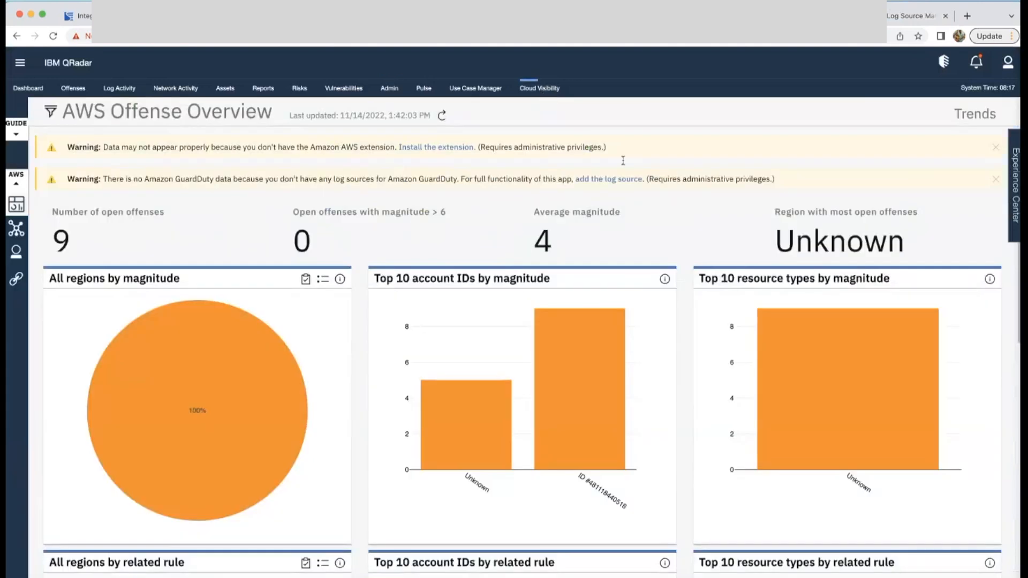
pyautogui.scroll(-3)
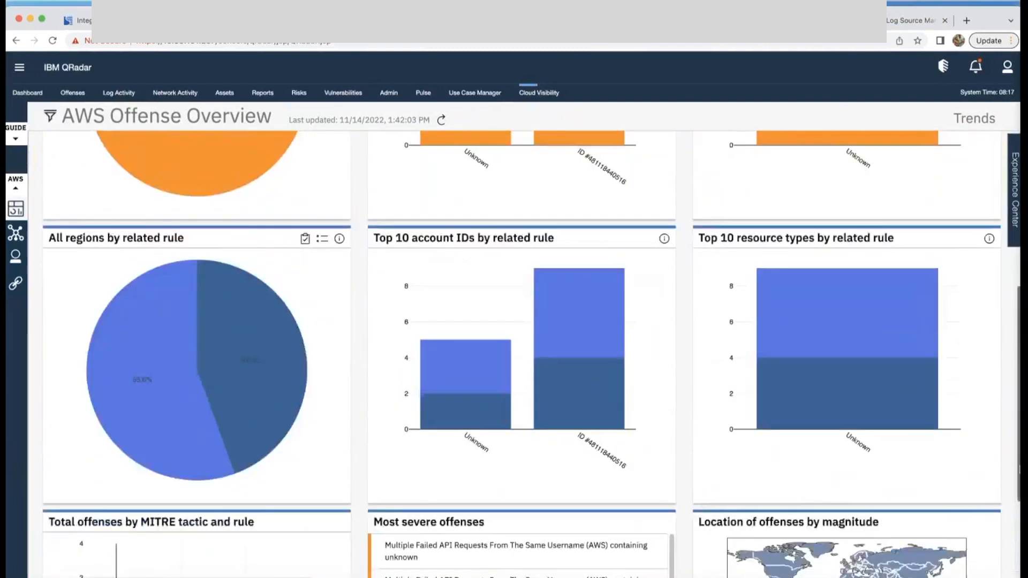
pyautogui.scroll(3)
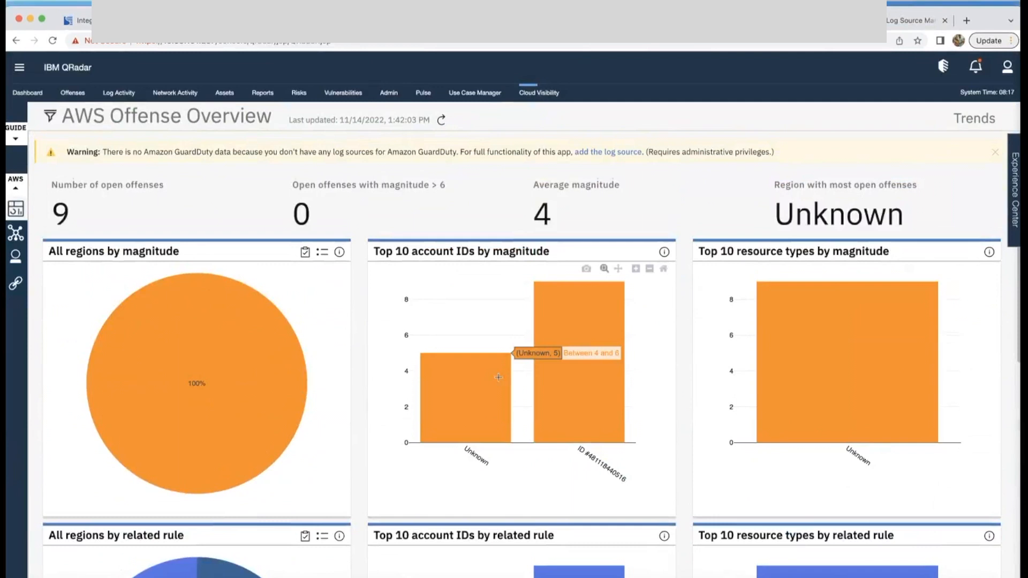
pyautogui.scroll(-3)
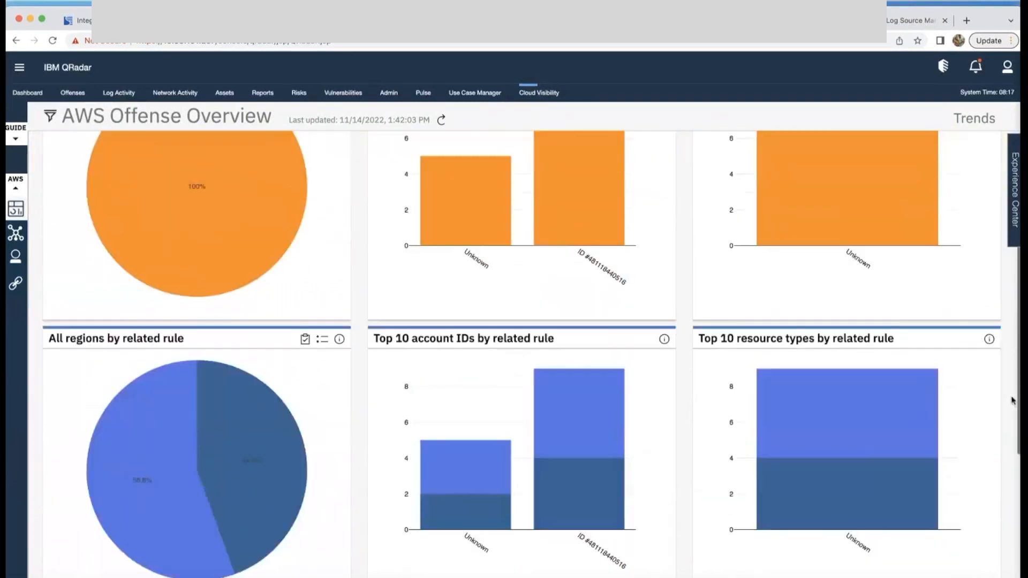